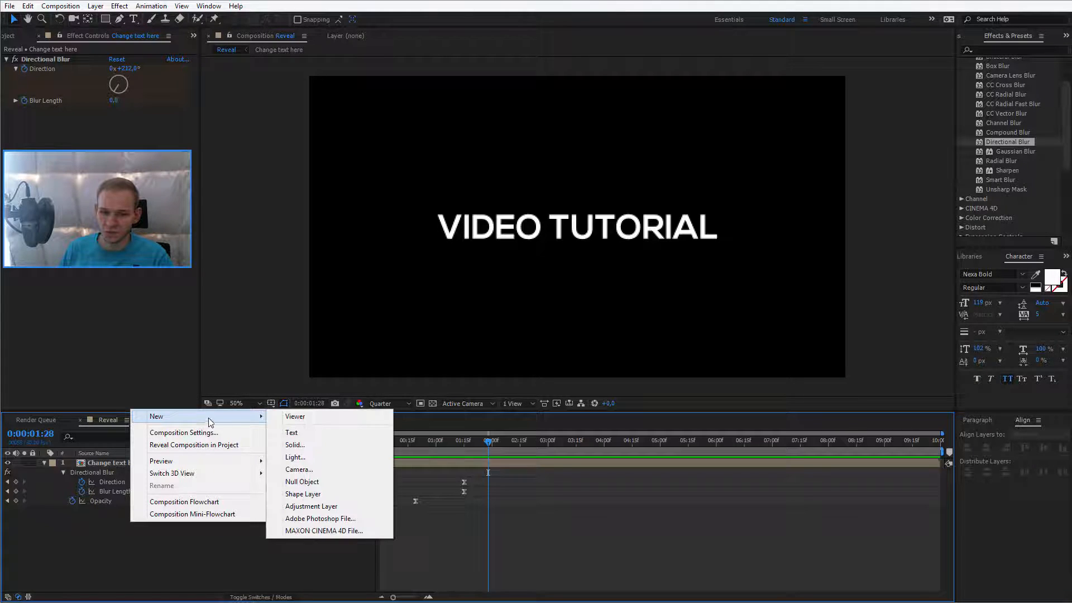
# Add an empty shape layer and pre-compose it as 'MASK REVEALER'
pyautogui.click(302, 494)
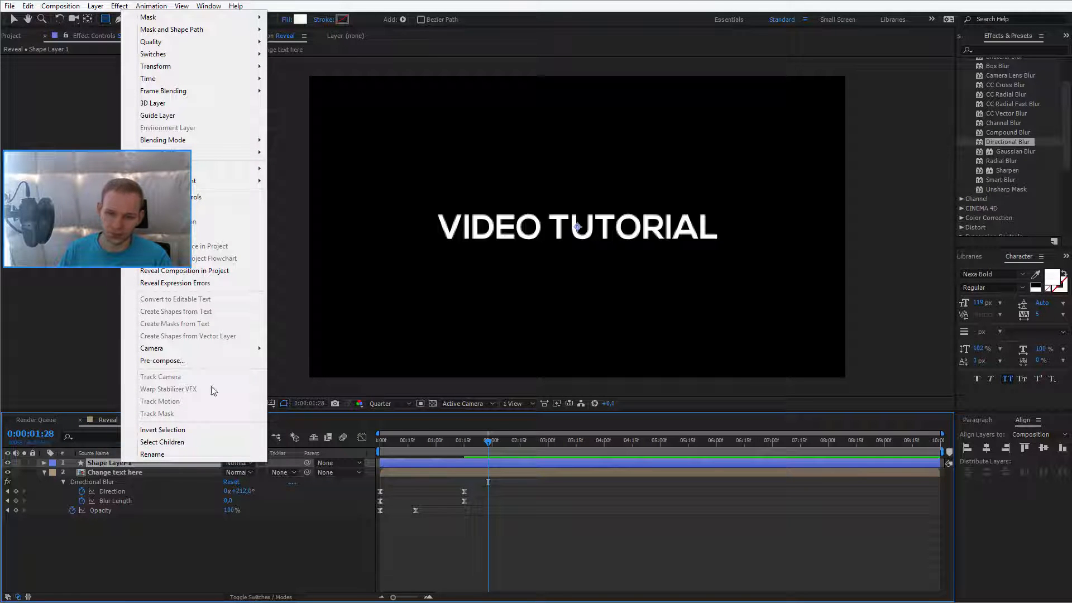
pyautogui.click(162, 360)
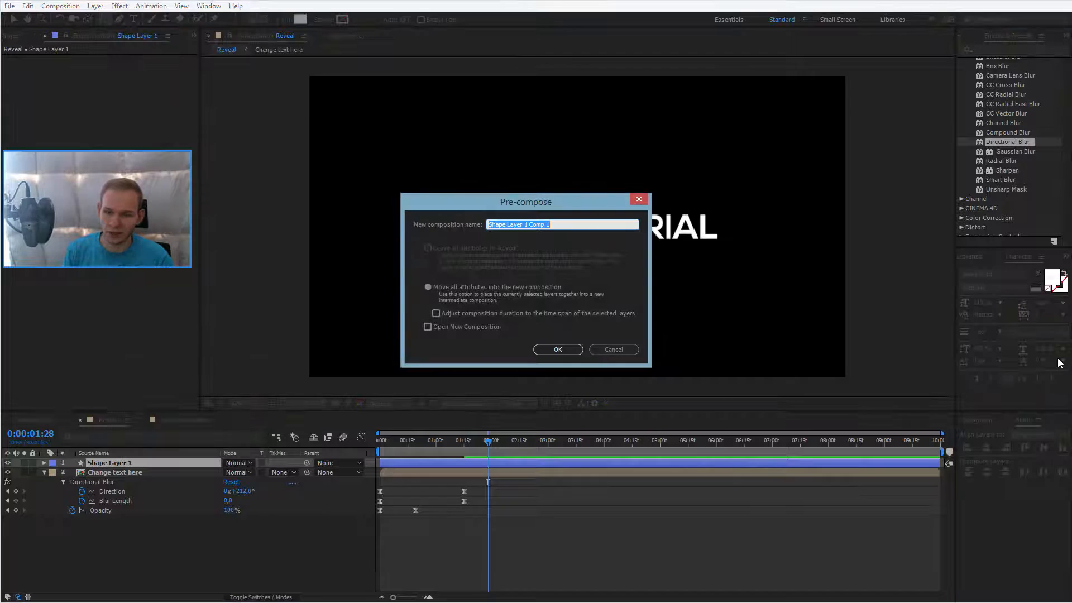
pyautogui.write('MASK REVE')
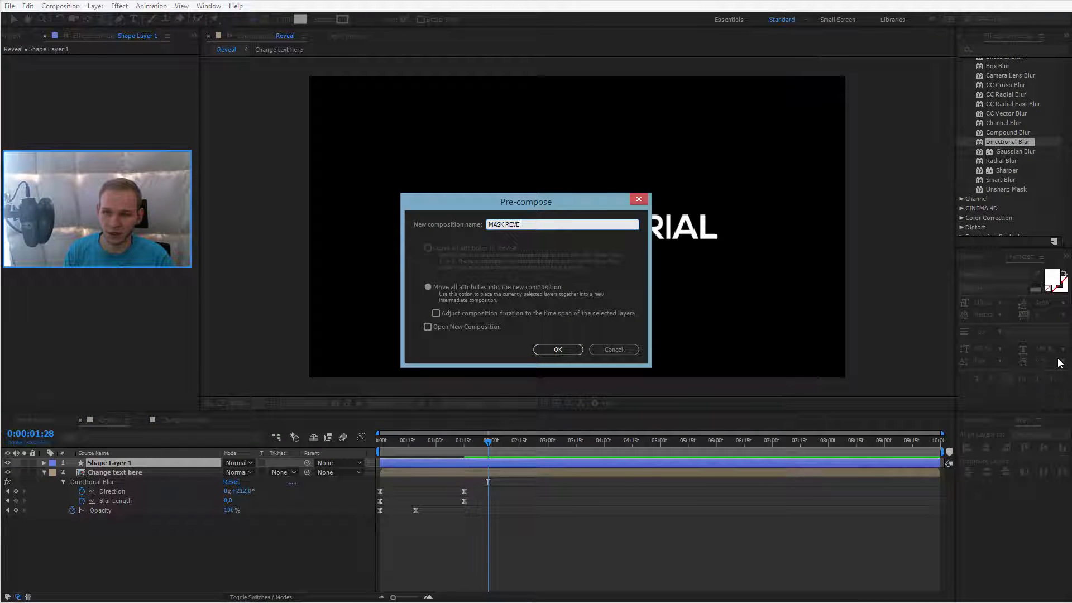
pyautogui.click(558, 350)
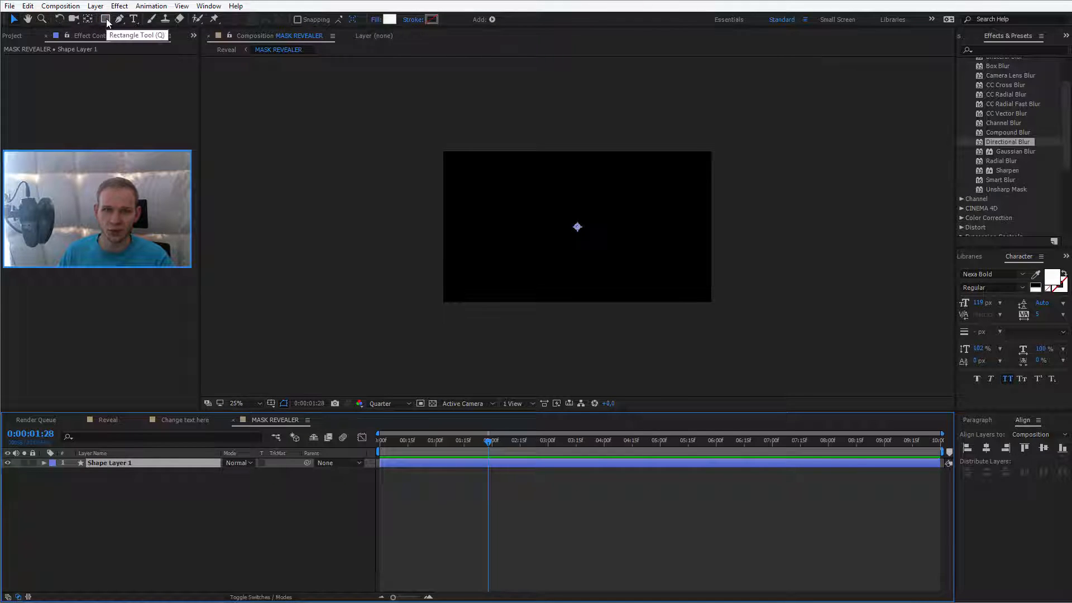
# Draw a rectangle on the shape layer with the Rectangle Tool
pyautogui.click(105, 19)
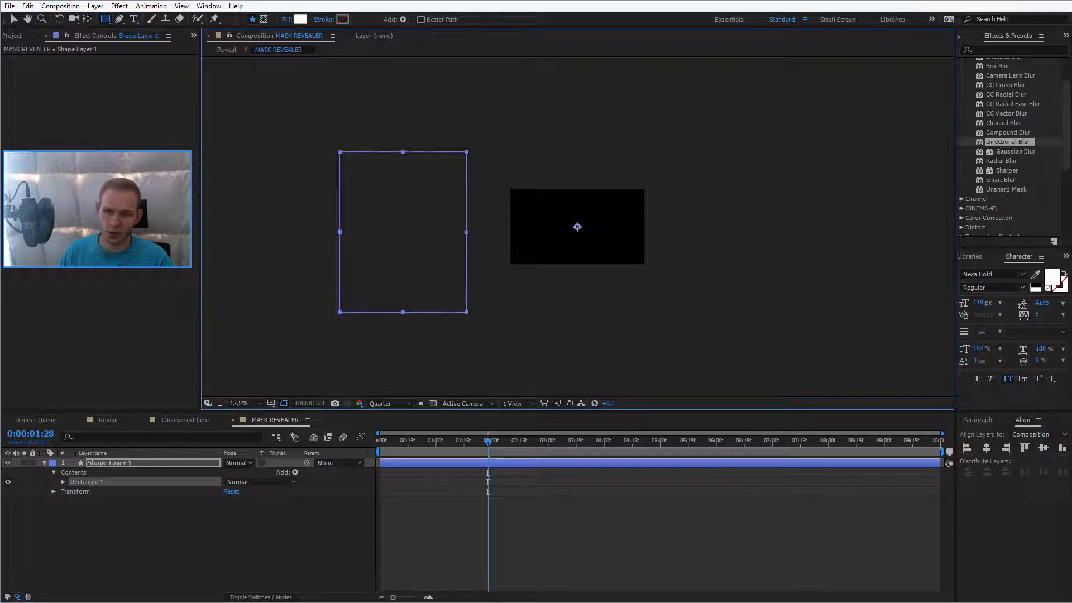
pyautogui.moveTo(469, 232); pyautogui.dragTo(503, 231)
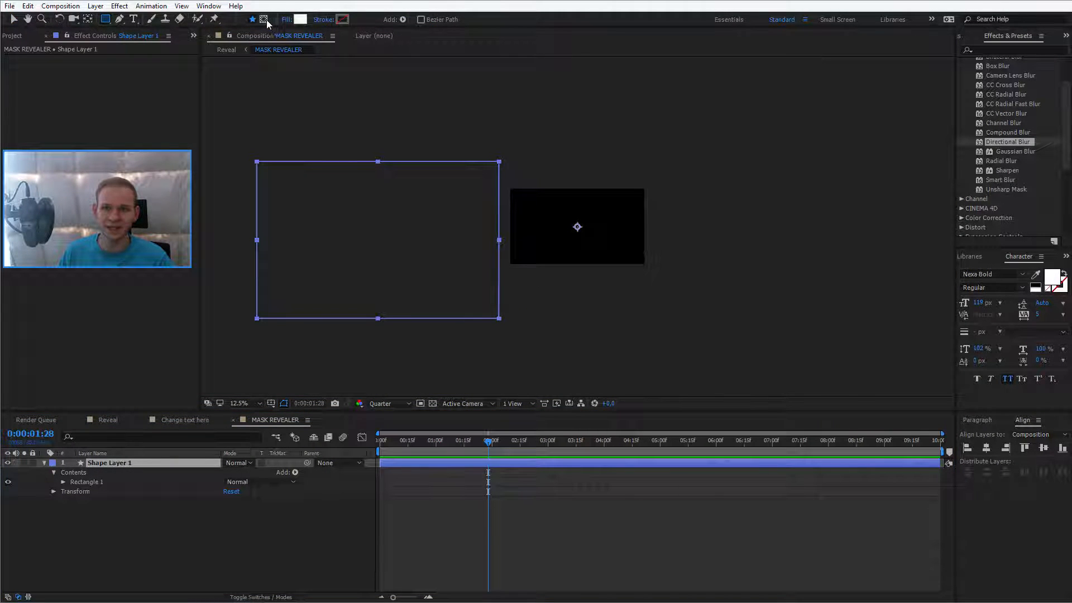
pyautogui.moveTo(265, 19)
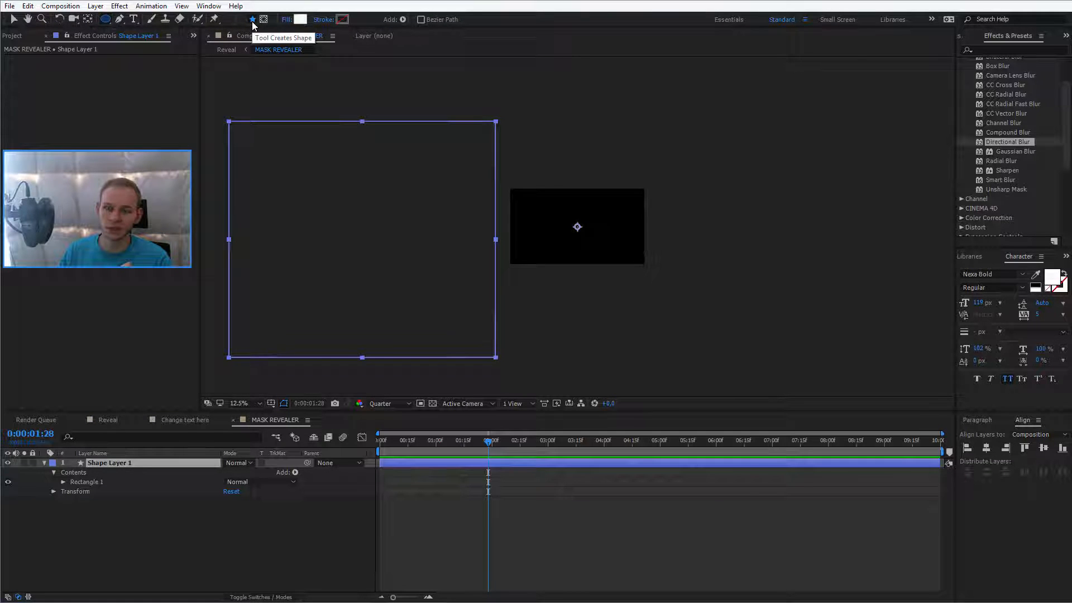
pyautogui.moveTo(263, 19)
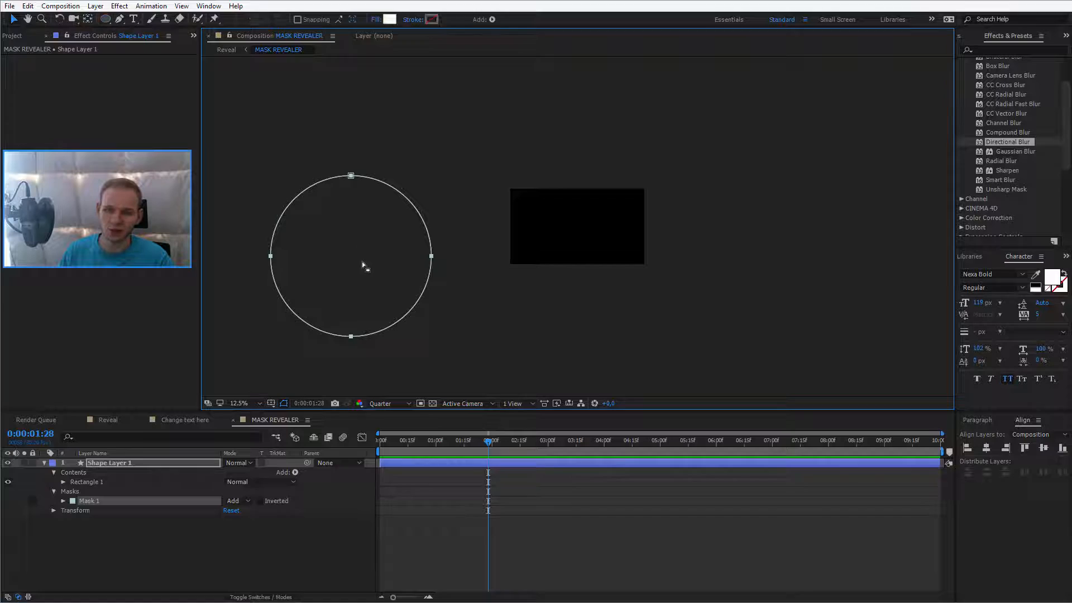
# Enlarge the rectangle into a big square and draw a circular mask on the layer
pyautogui.click(109, 463)
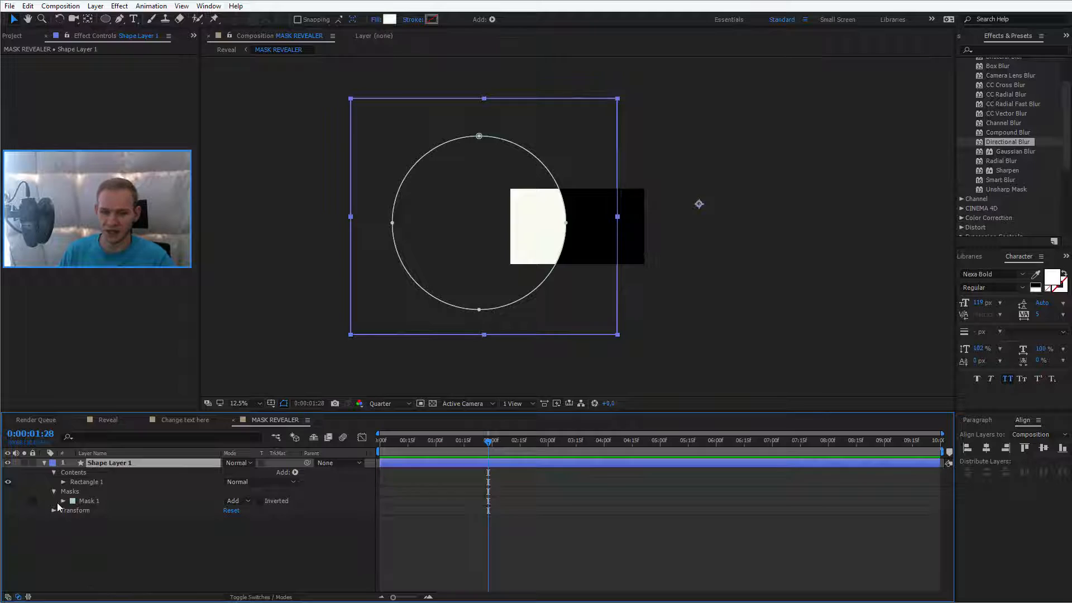
# Adjust the mask and move the square left of the frame, leaving Scale at 100%
pyautogui.click(63, 501)
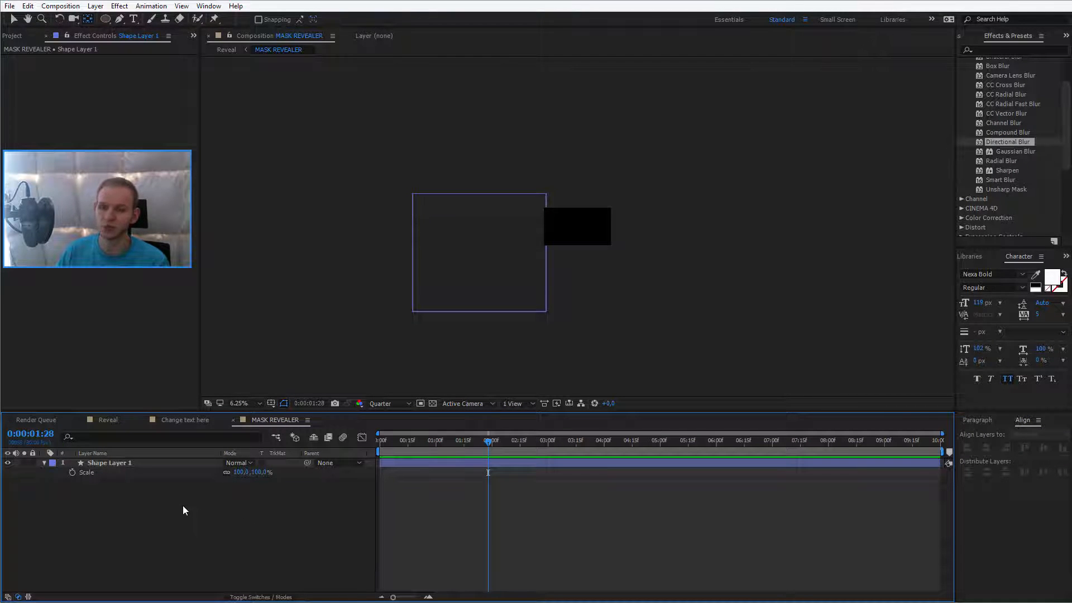
# Add Null 1 at the square's lower-right corner and reselect the shape layer
pyautogui.rightClick(185, 509)
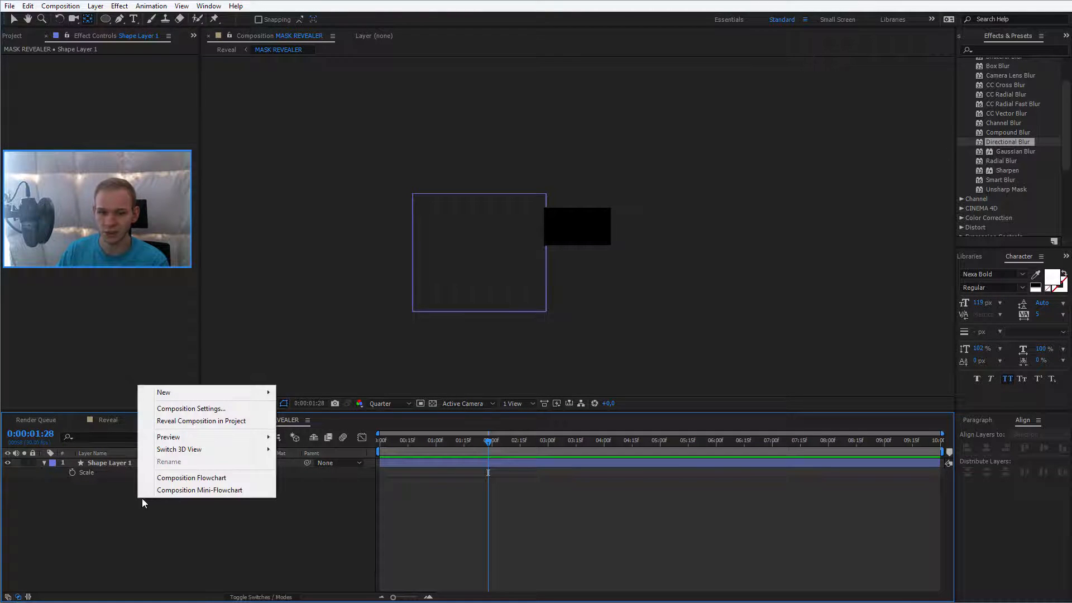
pyautogui.moveTo(164, 393)
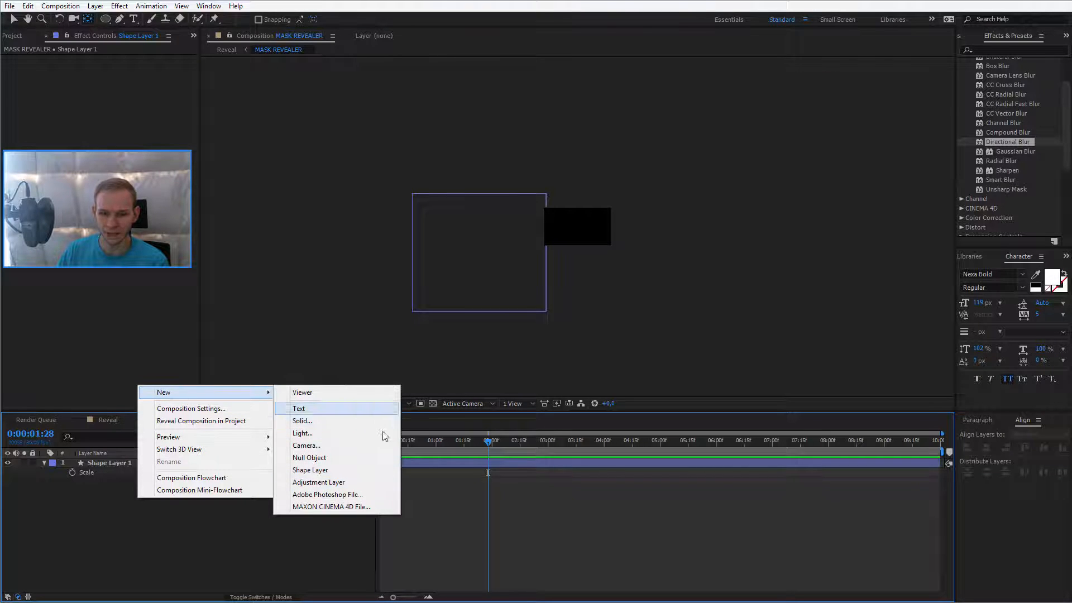
pyautogui.click(309, 458)
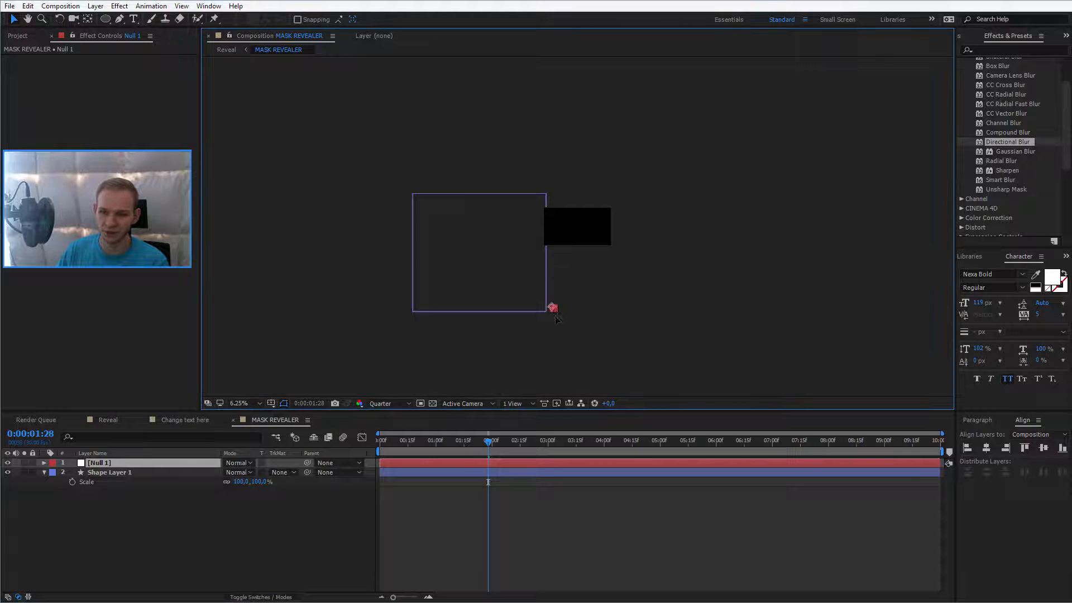
pyautogui.click(109, 472)
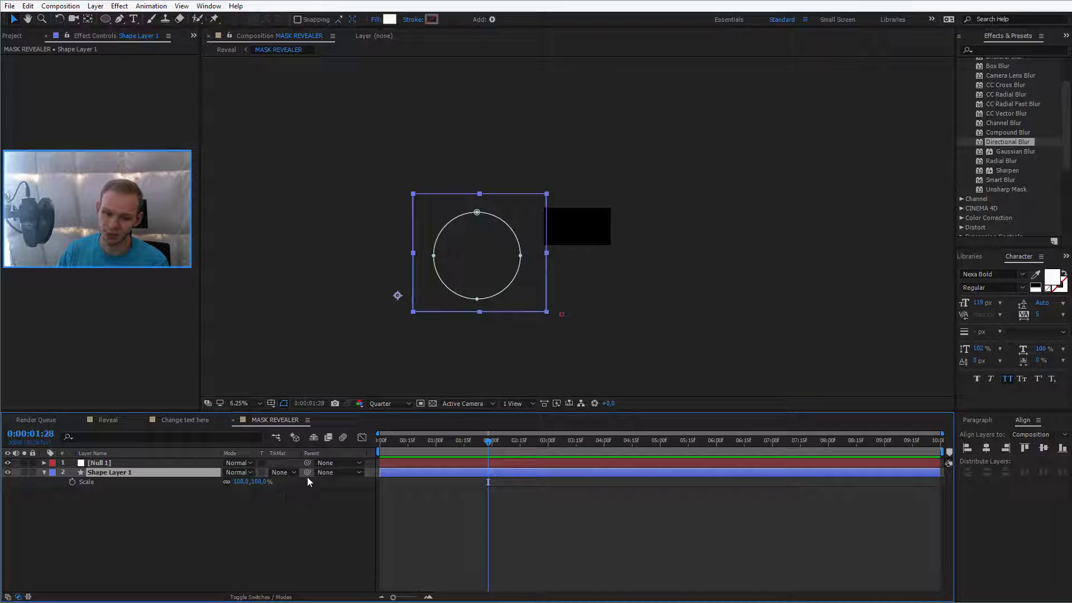
# Parent the shape layer to Null 1, scale it to 112%, and keyframe the null's rotation
pyautogui.click(335, 472)
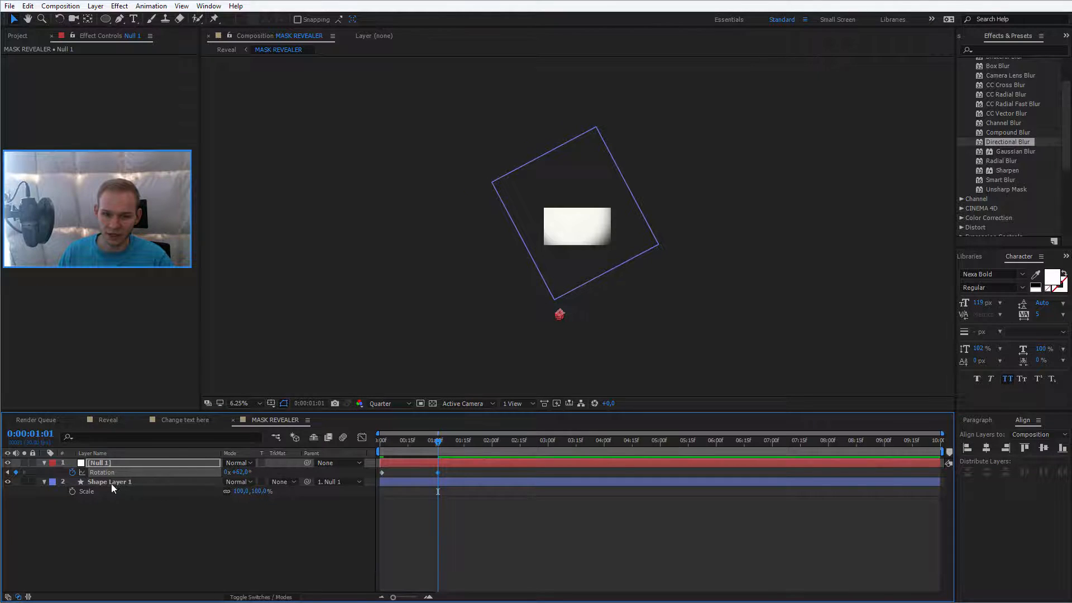
pyautogui.click(109, 481)
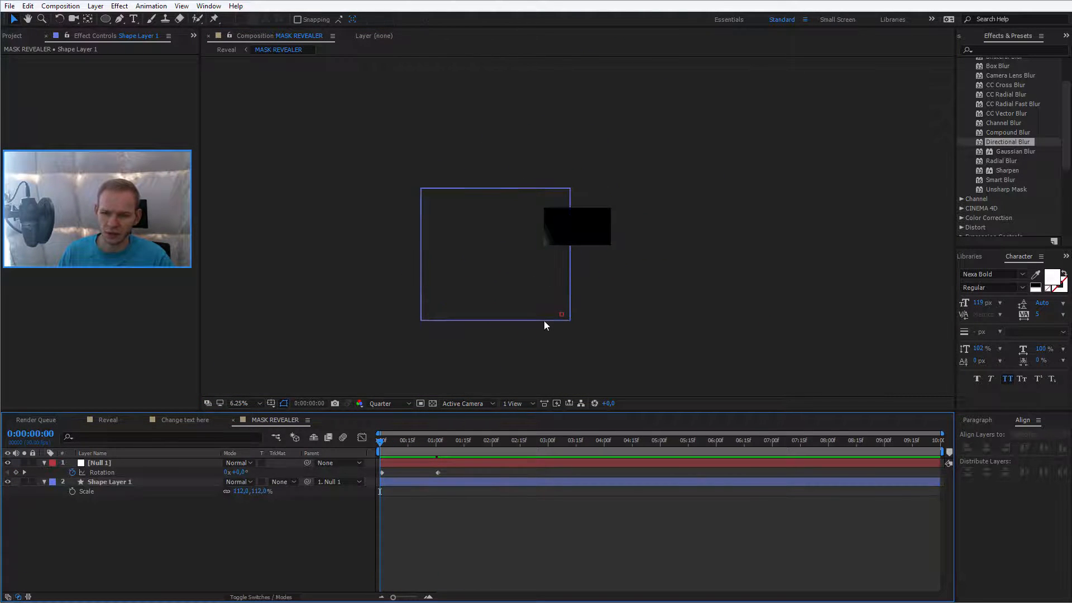
pyautogui.click(99, 463)
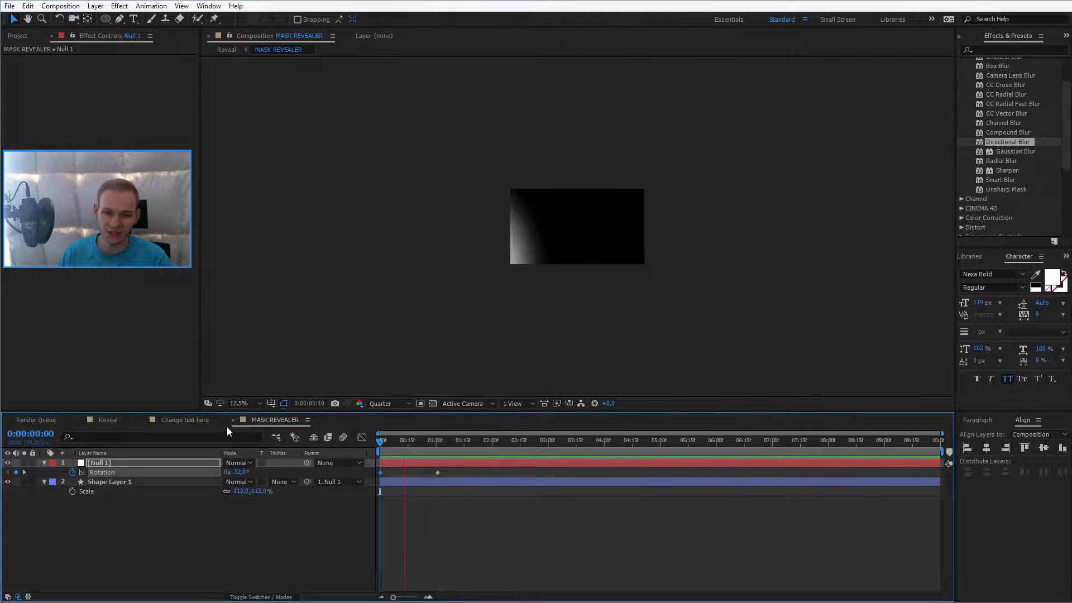
pyautogui.click(185, 420)
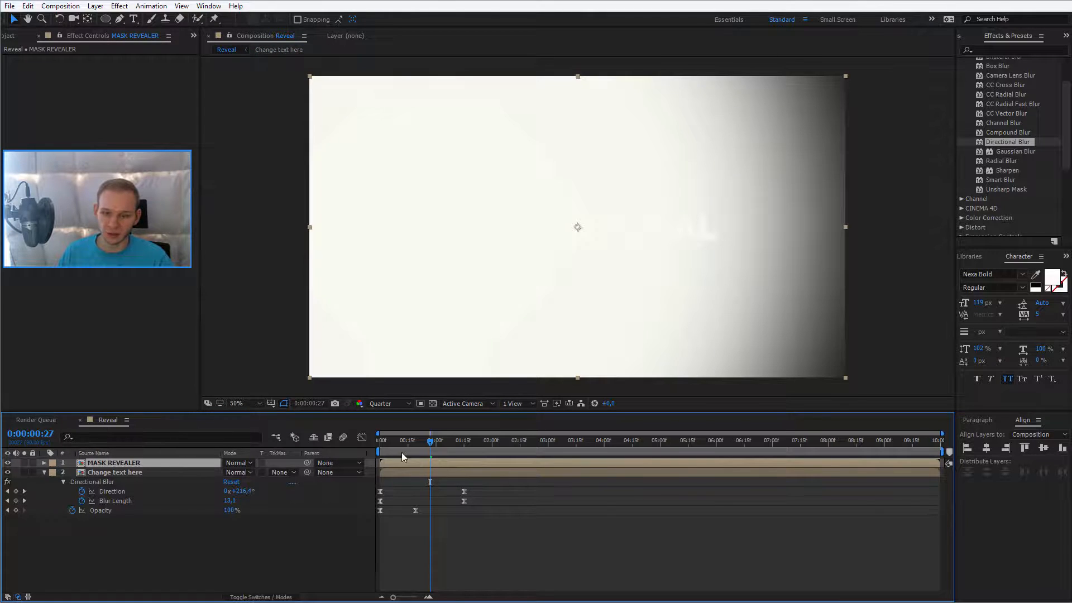
# Set the title text layer's track matte to Alpha Inverted 'MASK REVEALER'
pyautogui.click(381, 440)
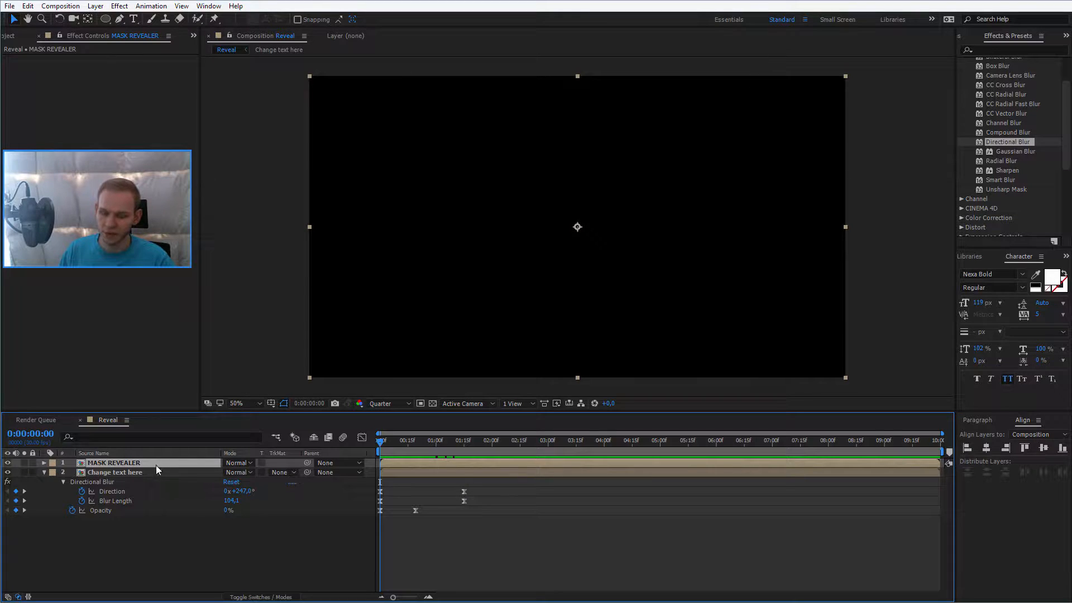
pyautogui.click(116, 472)
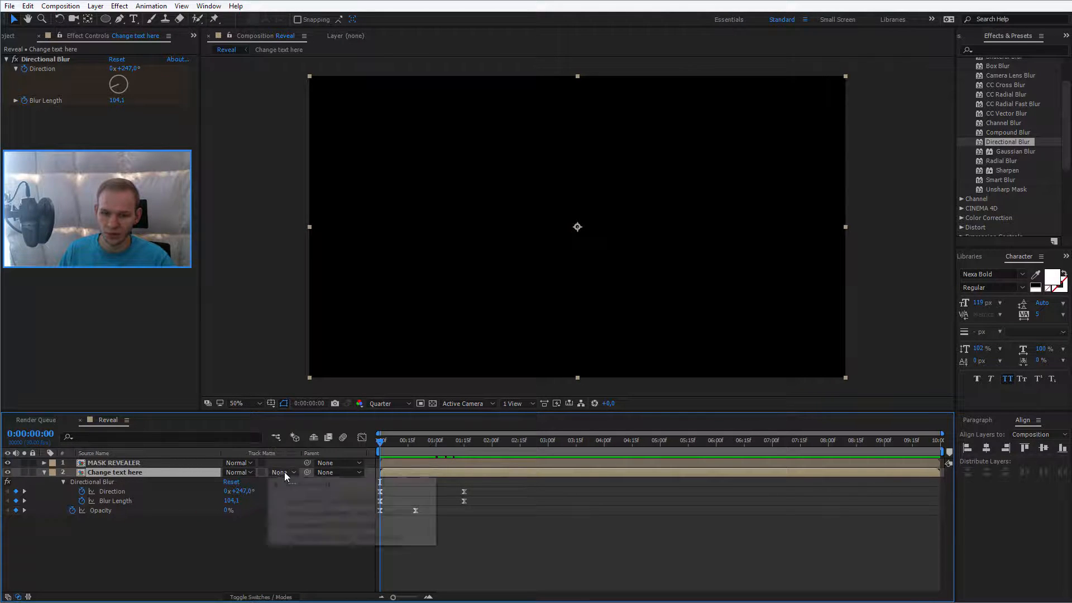
pyautogui.click(280, 473)
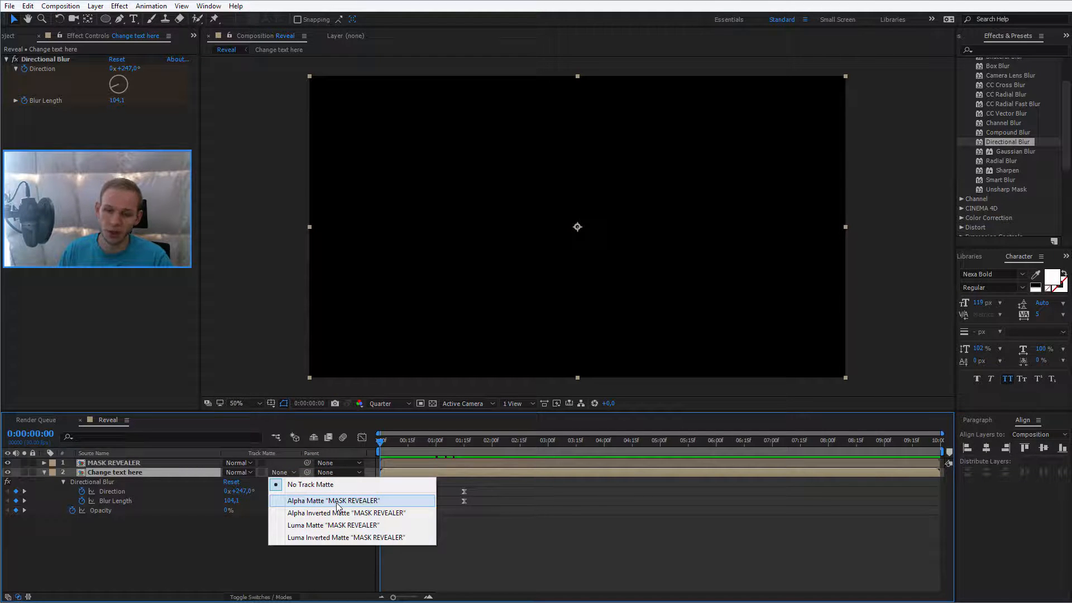
pyautogui.moveTo(347, 513)
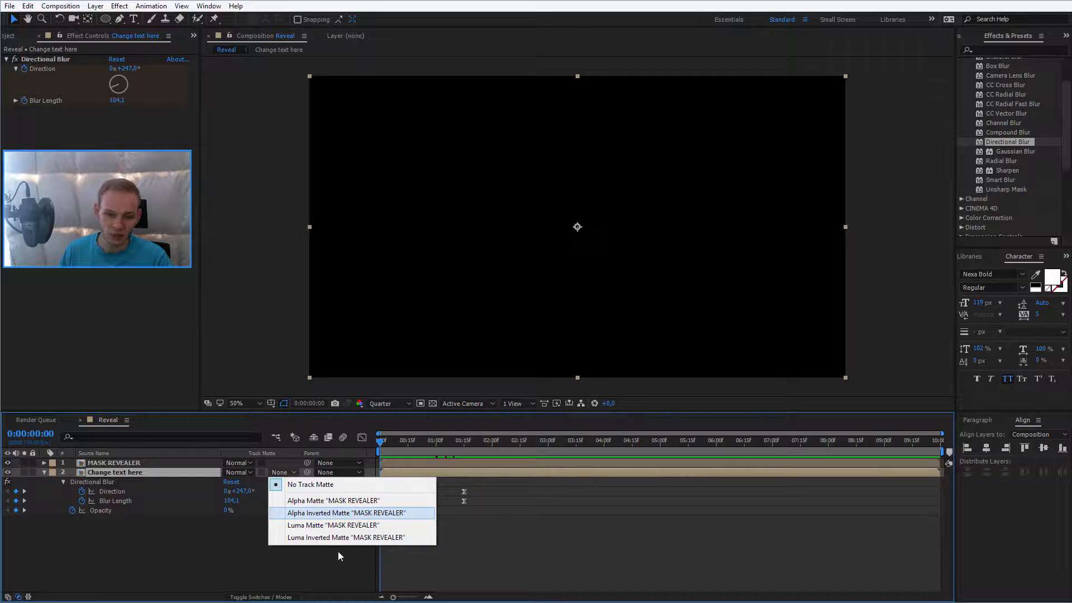
pyautogui.click(347, 513)
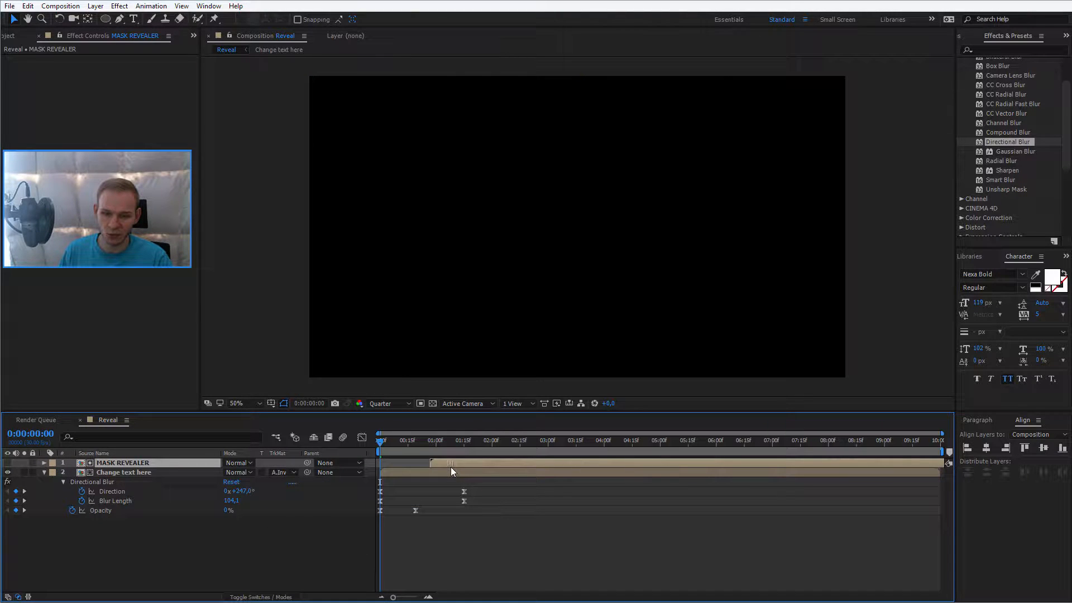
pyautogui.moveTo(380, 441); pyautogui.dragTo(402, 440)
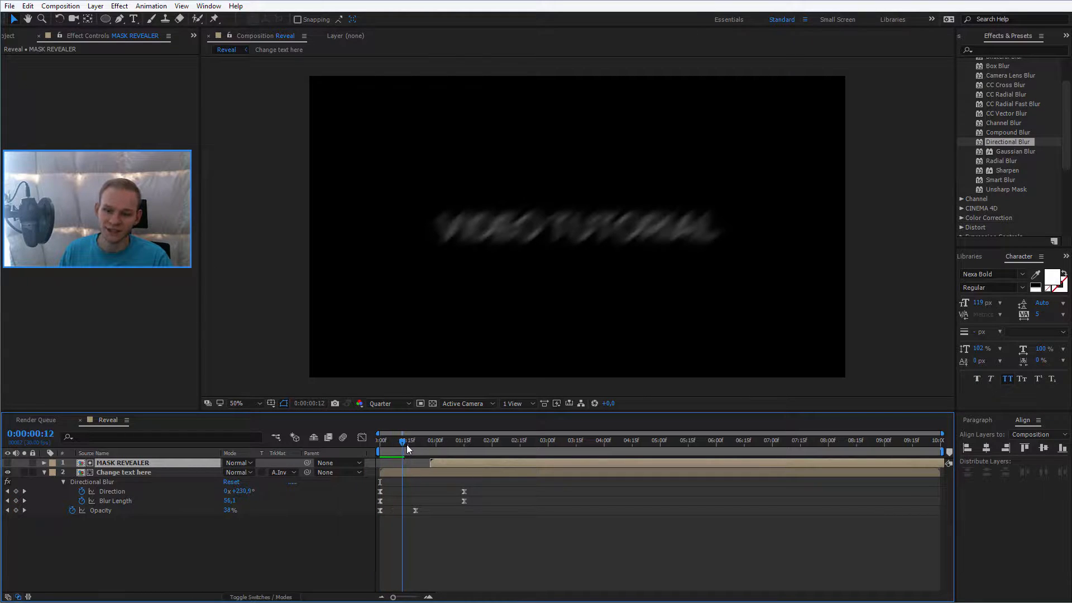
pyautogui.moveTo(403, 441); pyautogui.dragTo(429, 442)
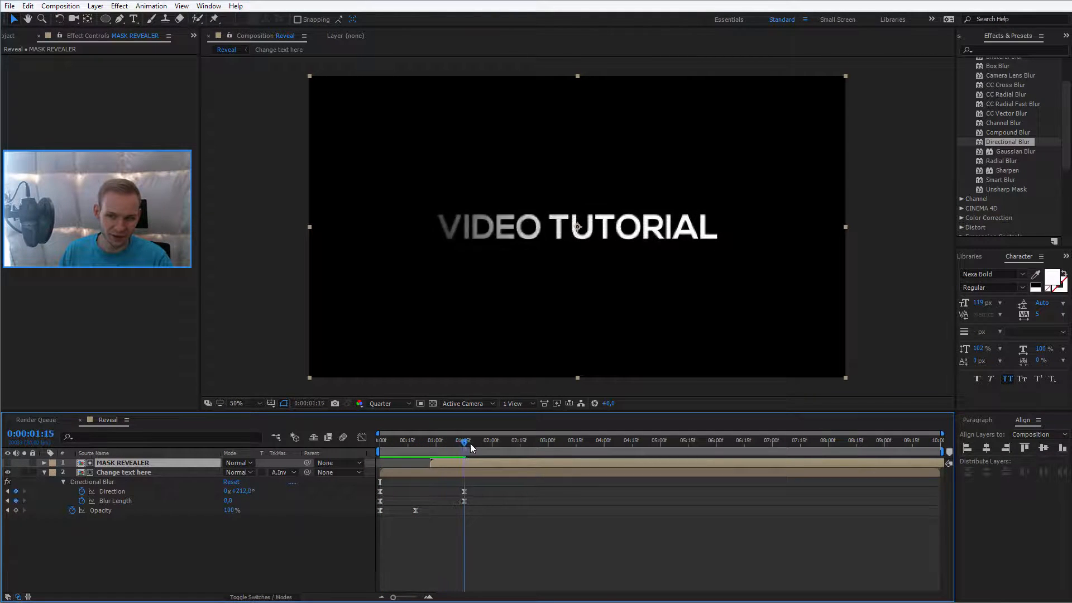
pyautogui.moveTo(470, 441); pyautogui.dragTo(453, 441)
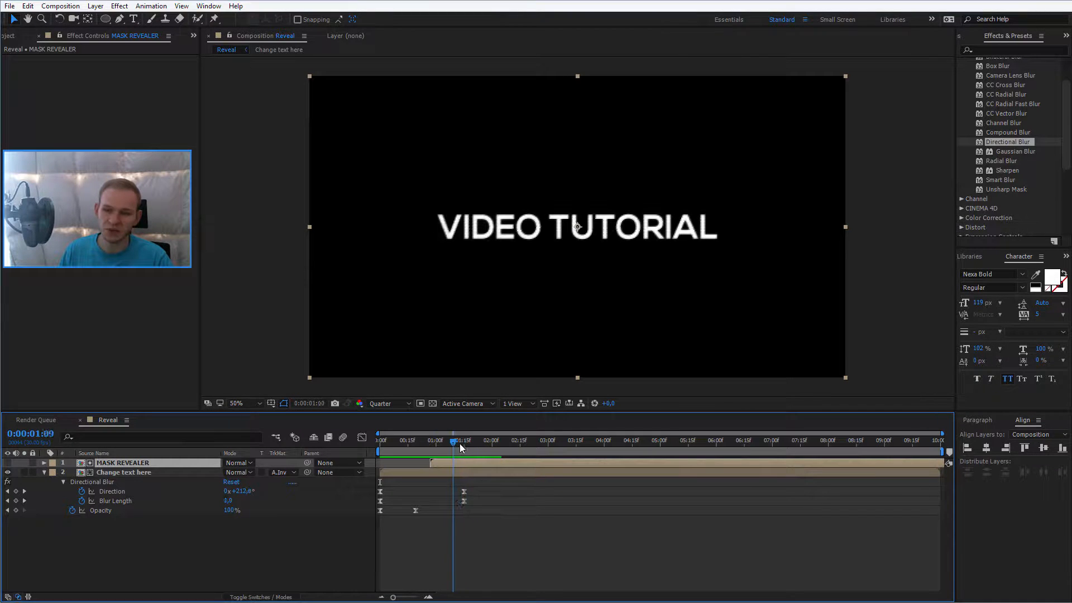
pyautogui.moveTo(454, 439); pyautogui.dragTo(470, 439)
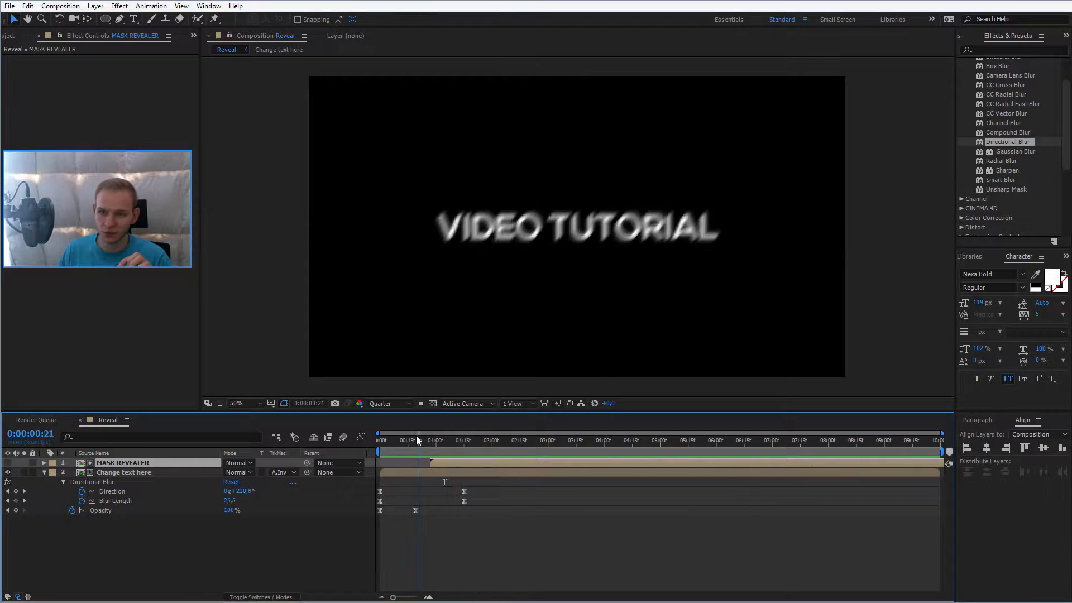
pyautogui.click(424, 440)
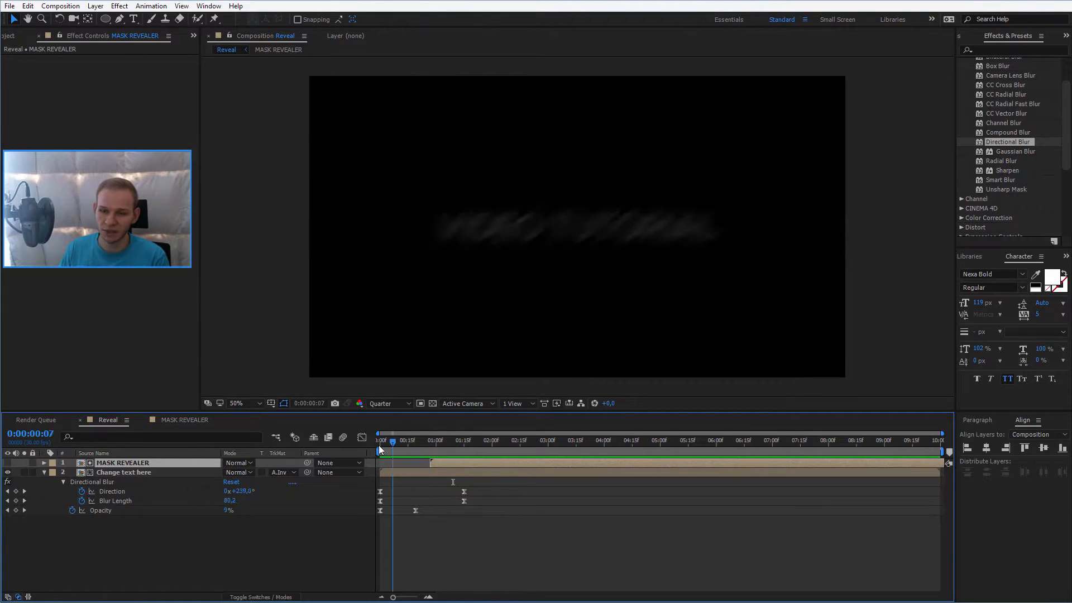
pyautogui.moveTo(392, 449); pyautogui.dragTo(408, 449)
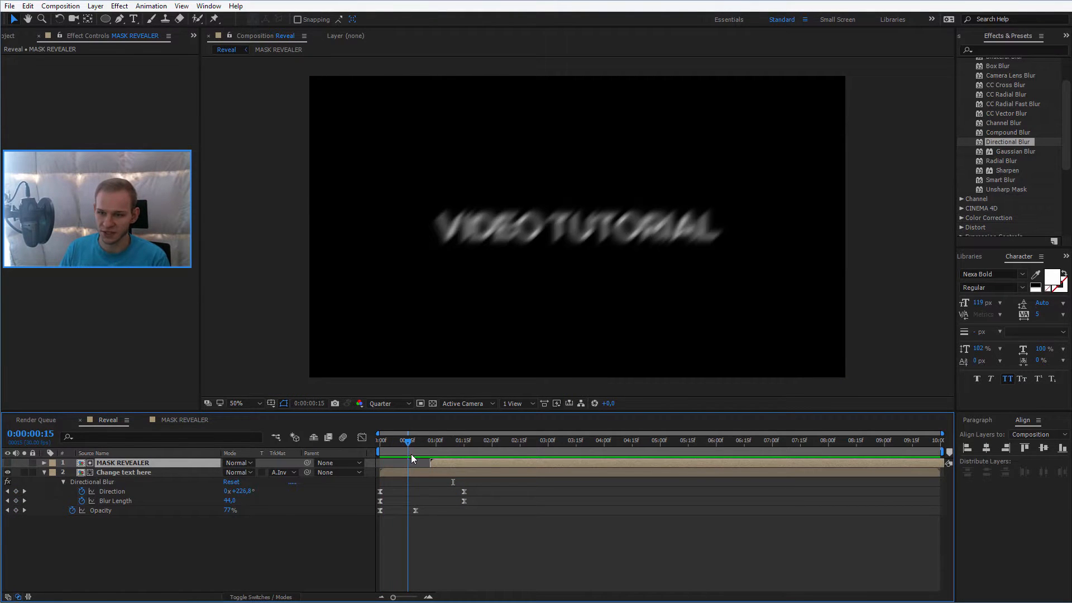
pyautogui.moveTo(408, 439); pyautogui.dragTo(472, 439)
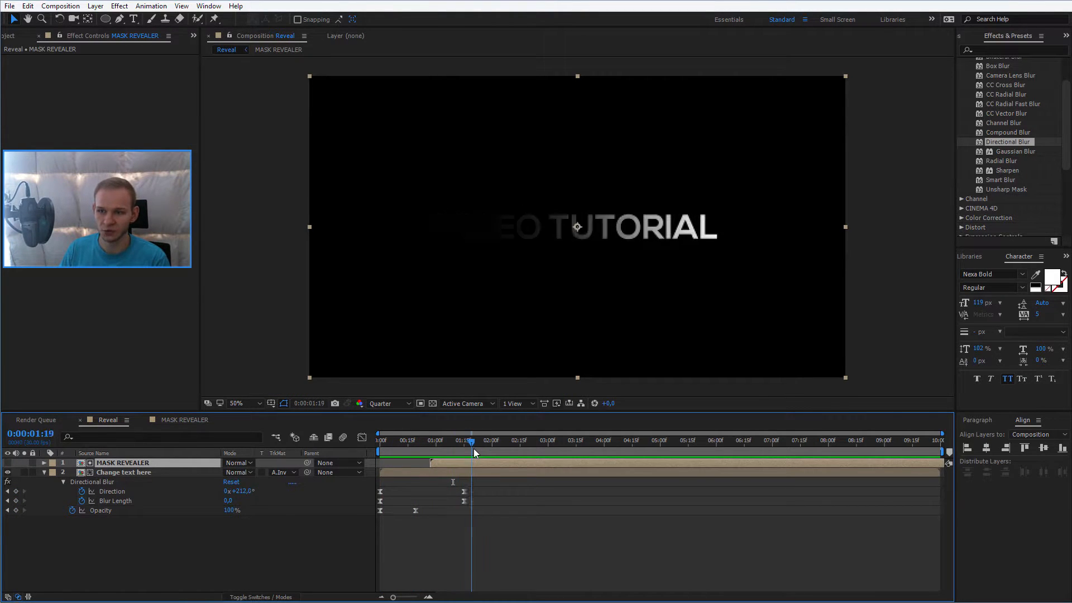